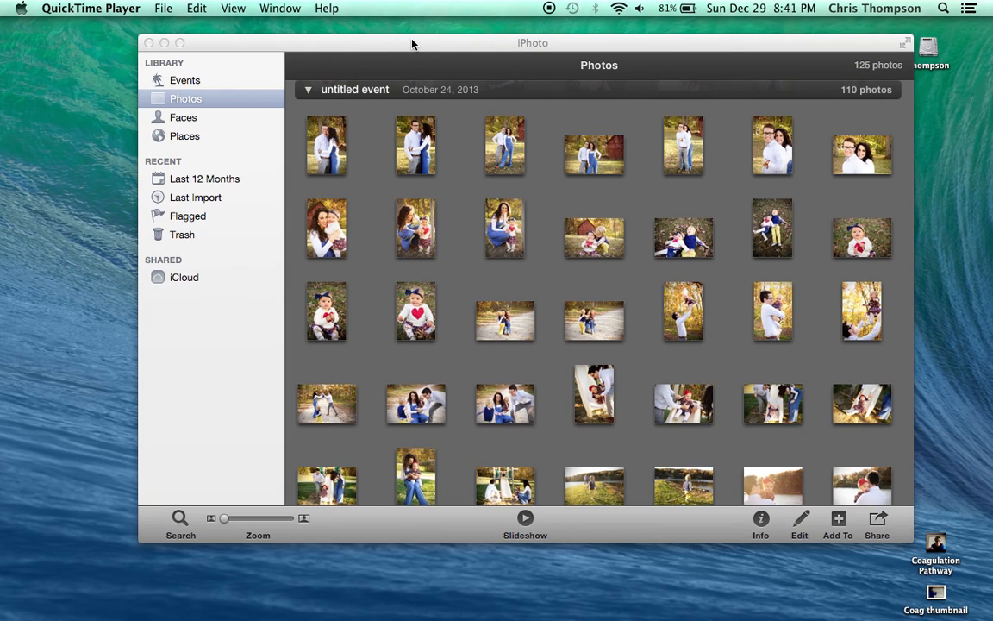
mouse_move(387, 148)
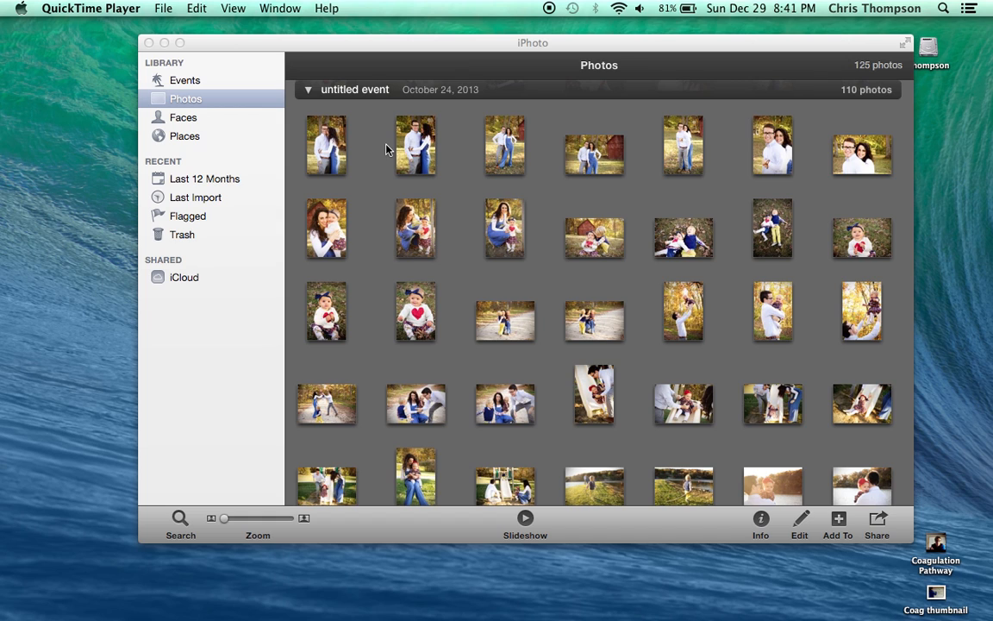
mouse_move(405, 145)
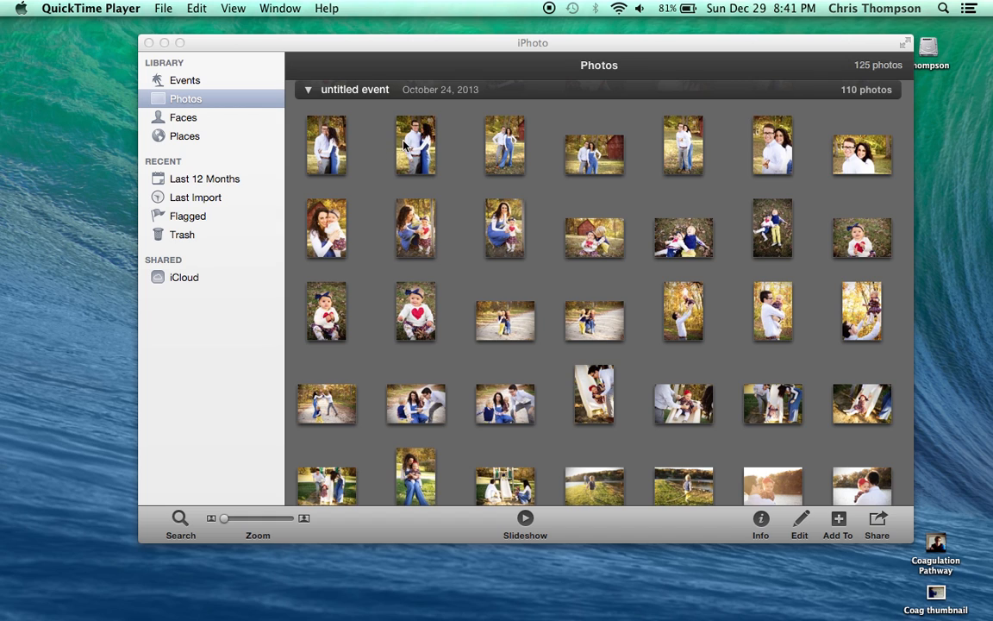
Quit iPhoto from its application menu, leaving only the desktop visible.
left_click(408, 45)
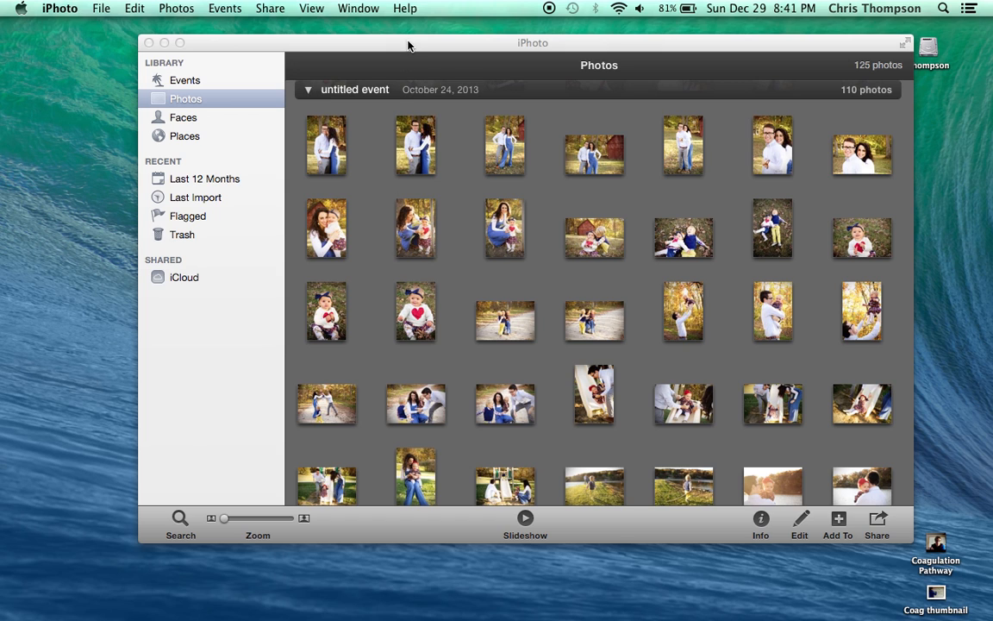
left_click(533, 43)
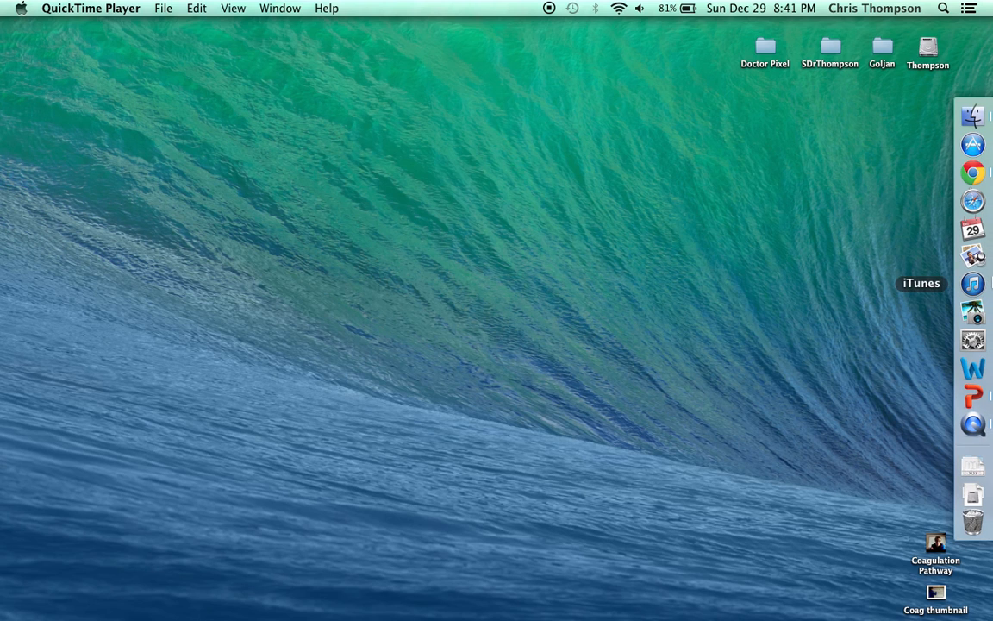
mouse_move(973, 311)
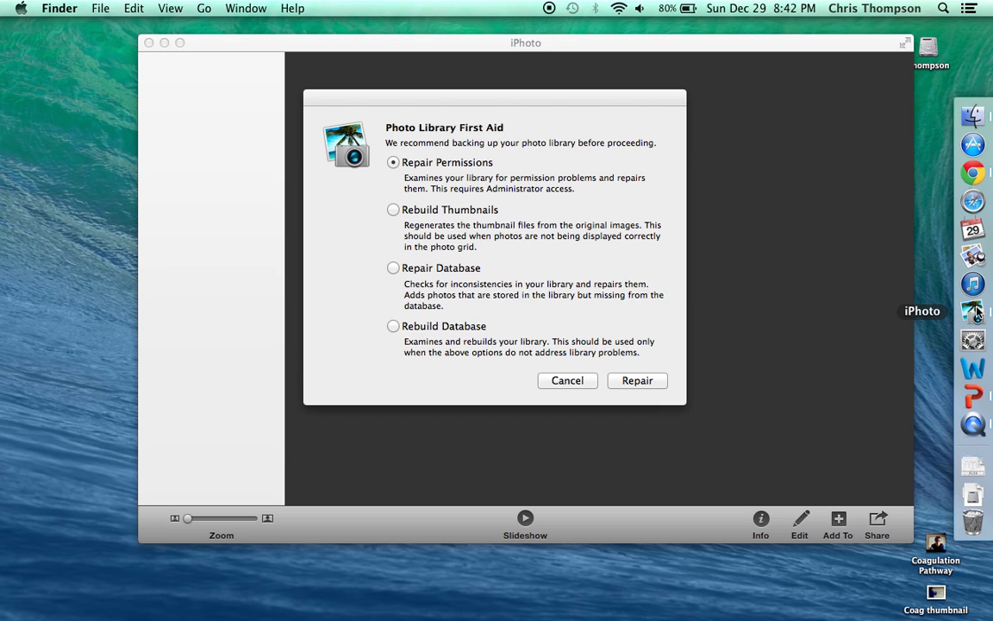
mouse_move(314, 202)
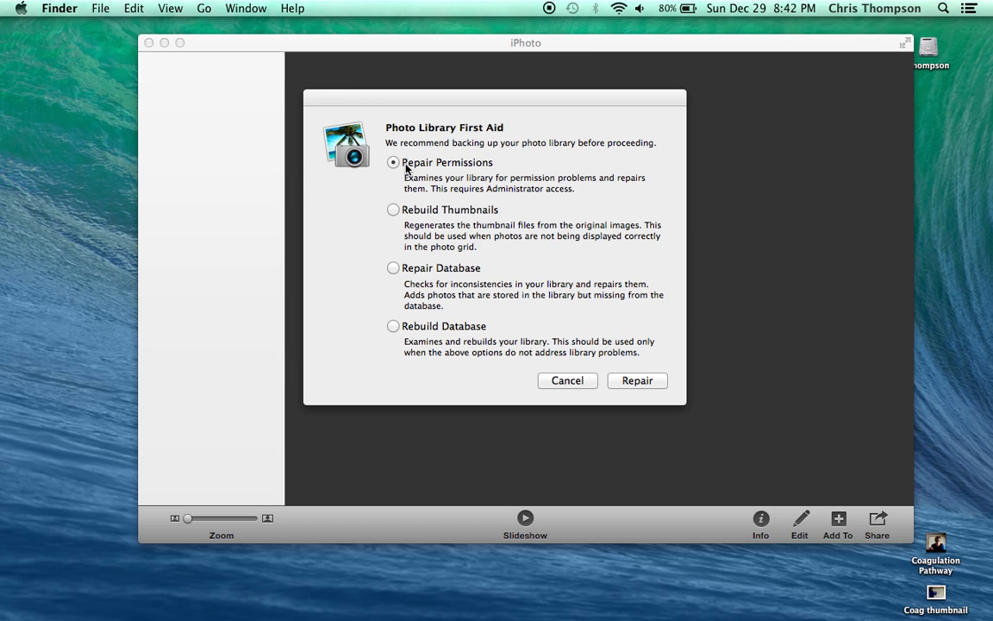
mouse_move(462, 194)
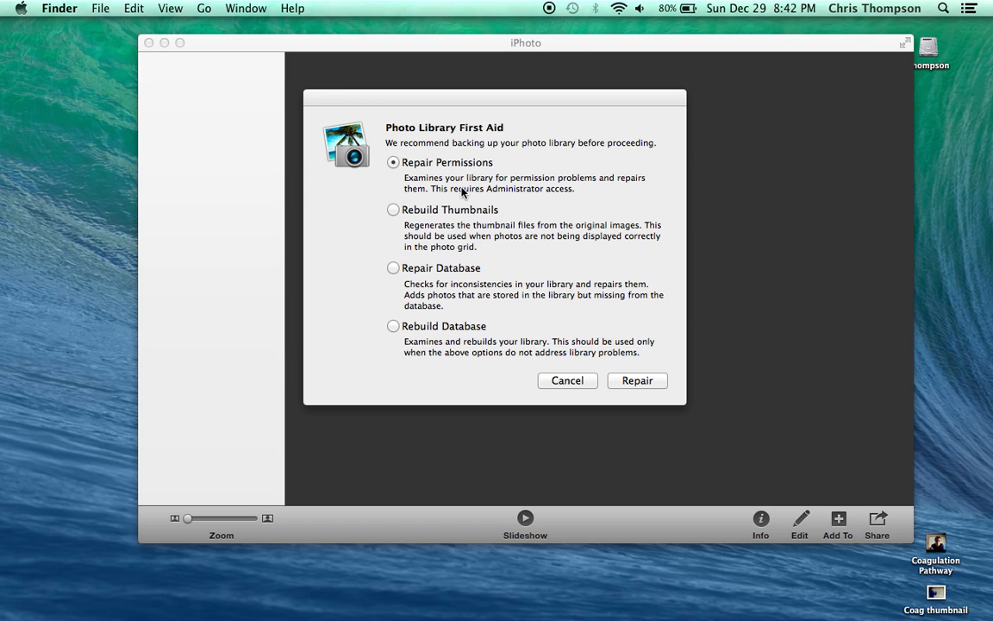
mouse_move(473, 220)
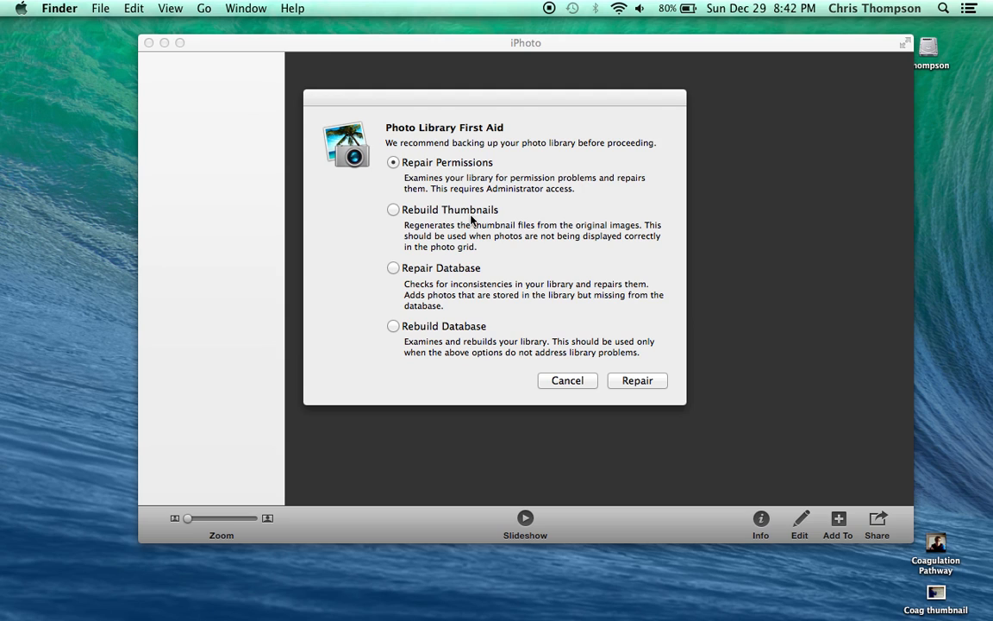
mouse_move(504, 227)
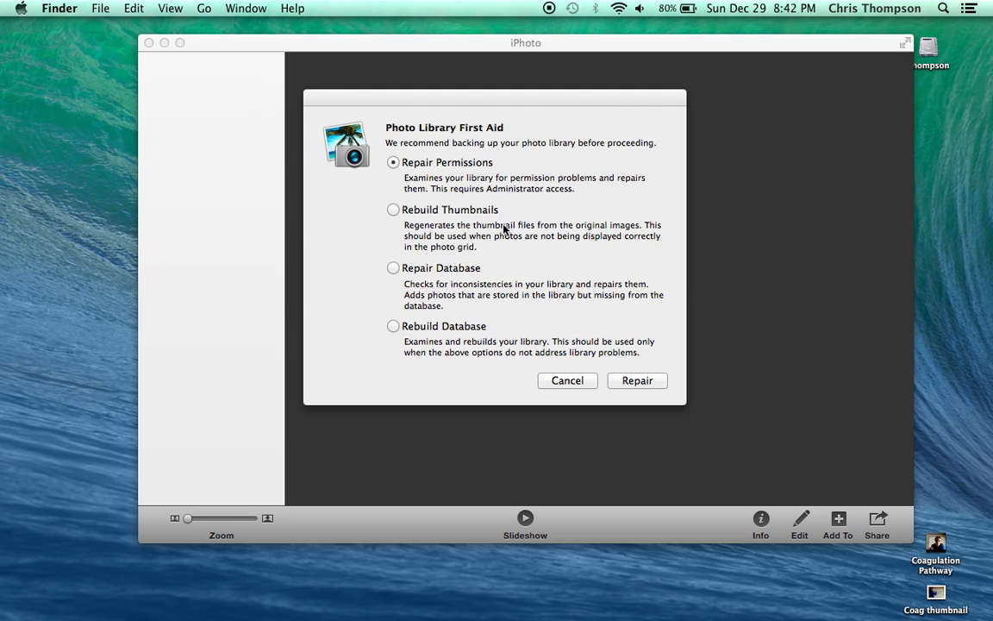
mouse_move(431, 235)
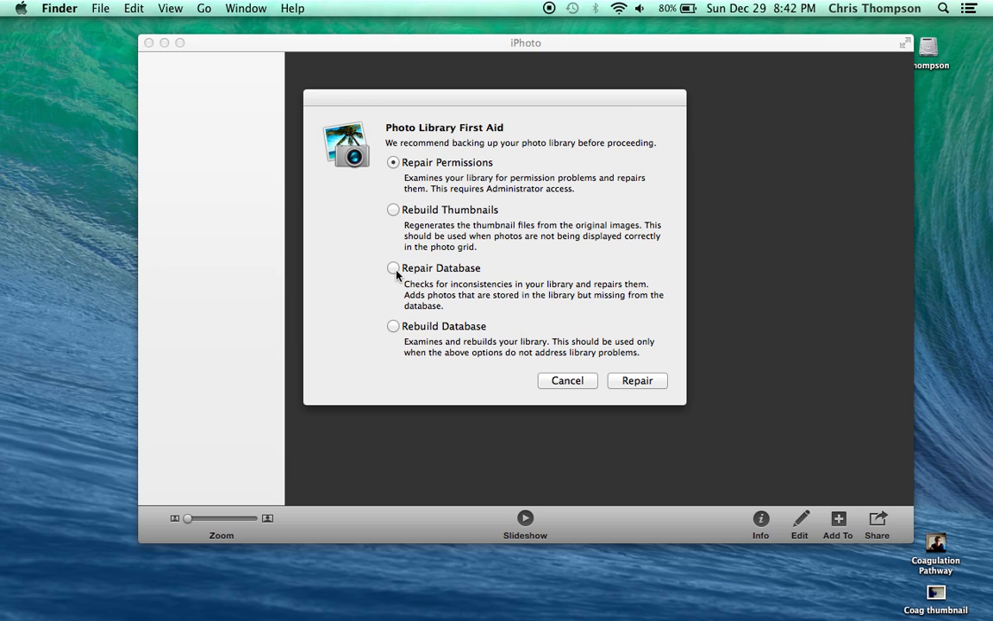
Select Repair Database in the Photo Library First Aid dialog.
left_click(393, 269)
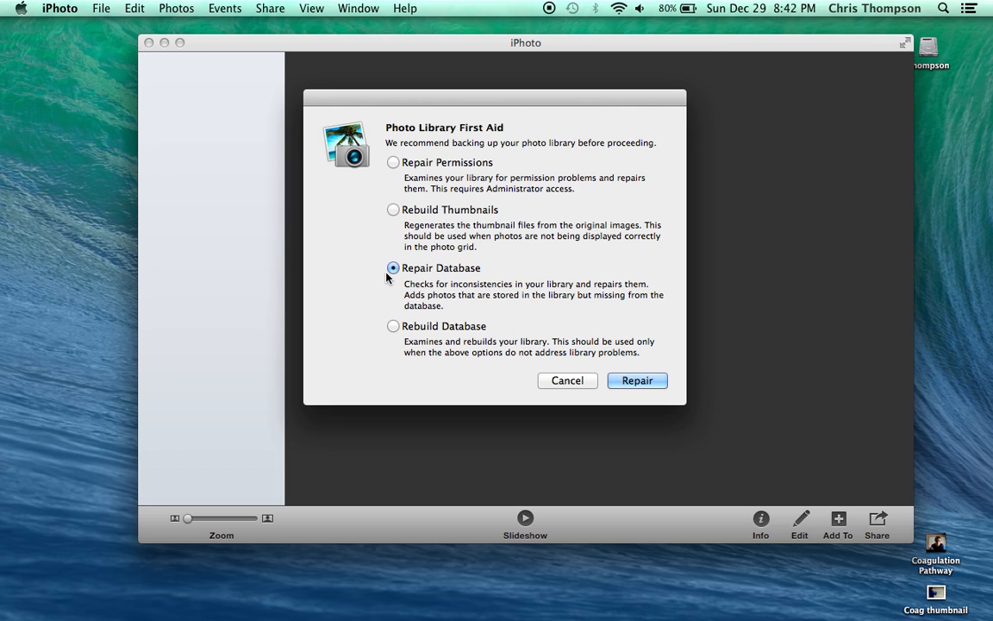
mouse_move(459, 292)
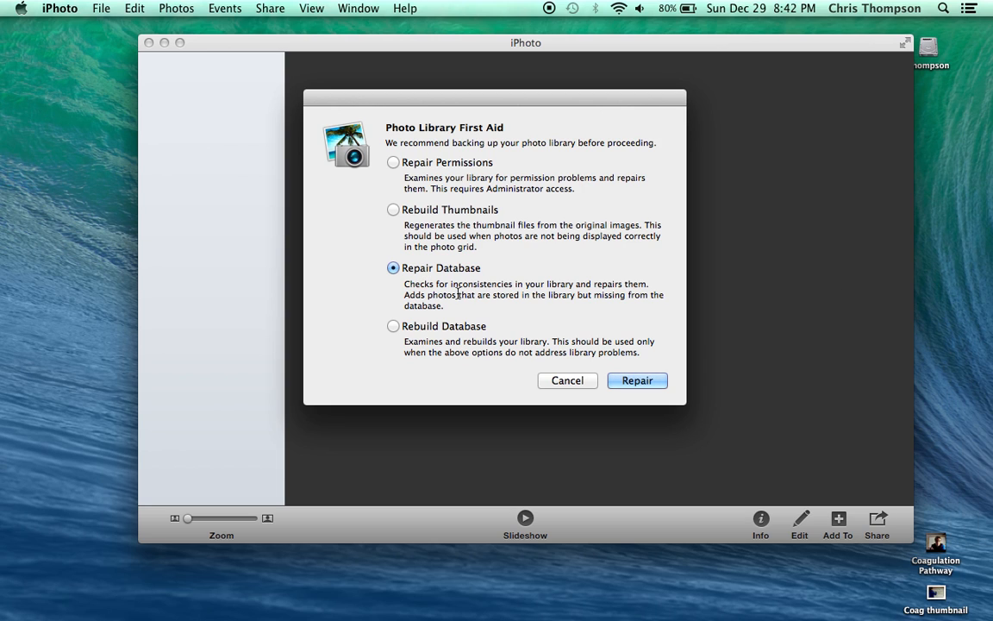
mouse_move(628, 282)
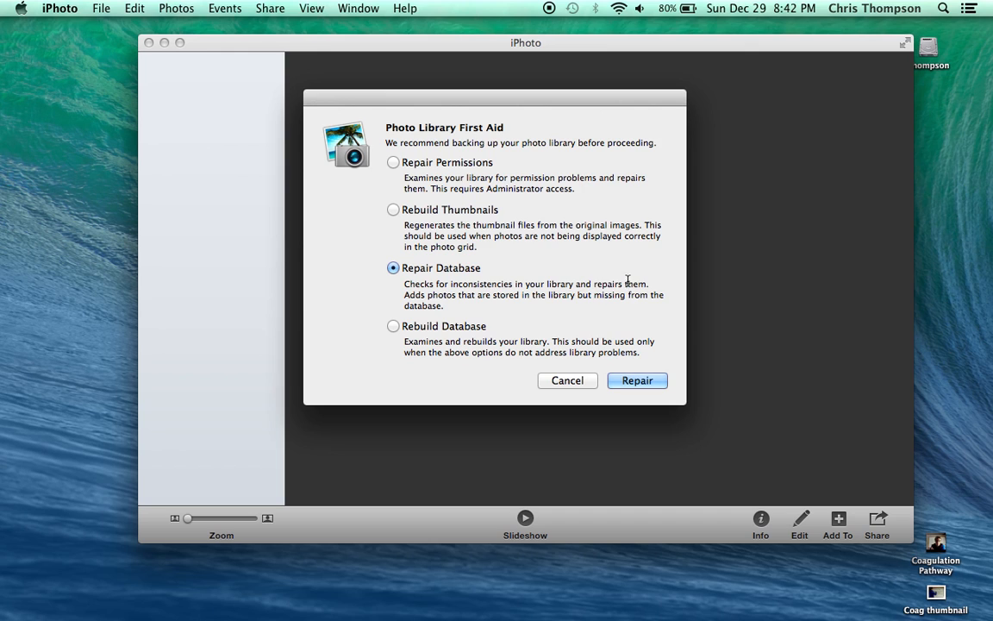
mouse_move(573, 300)
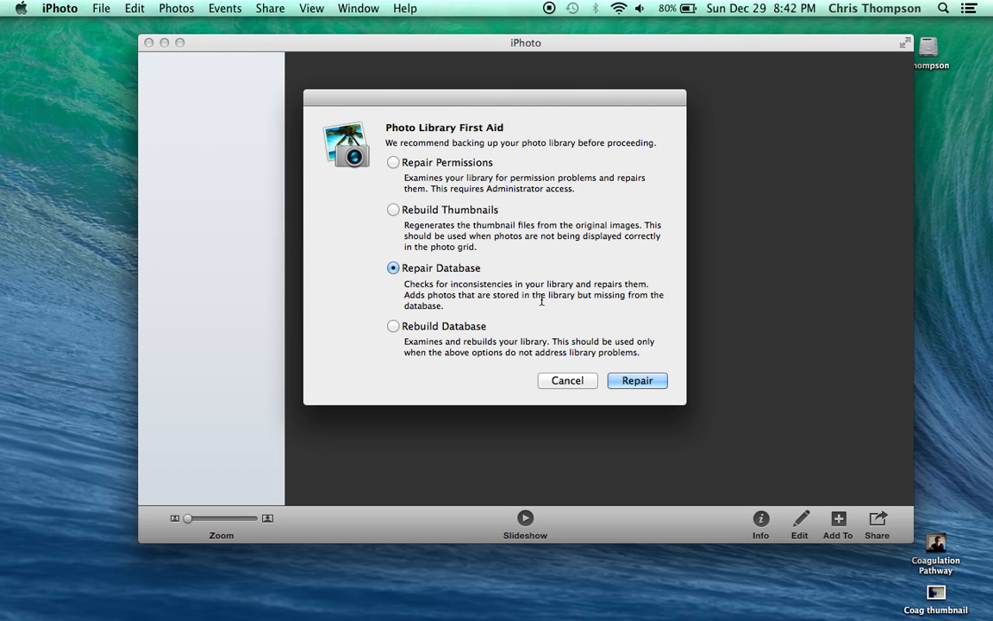
mouse_move(450, 280)
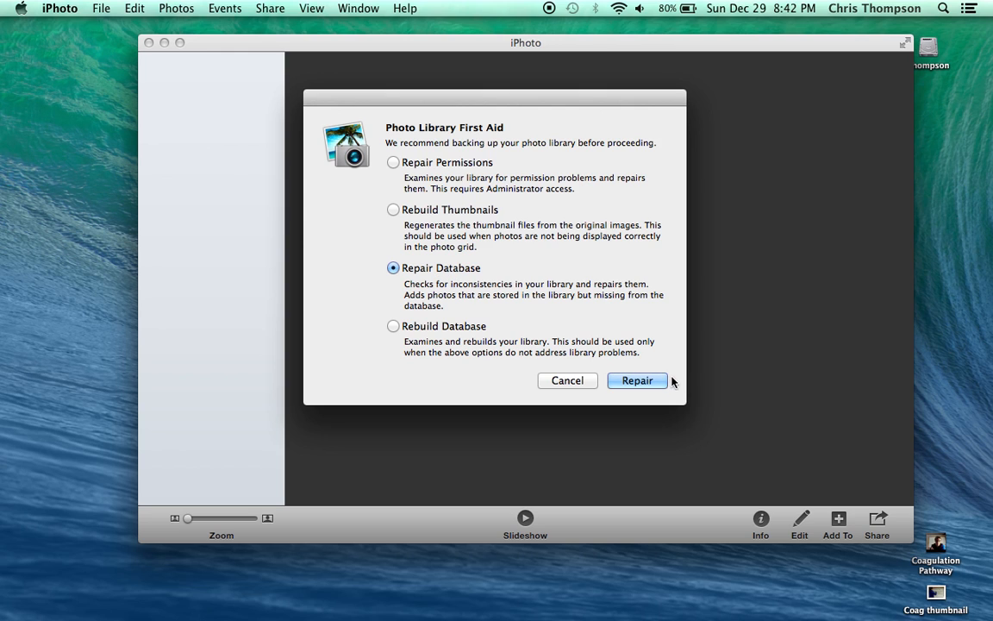
mouse_move(336, 269)
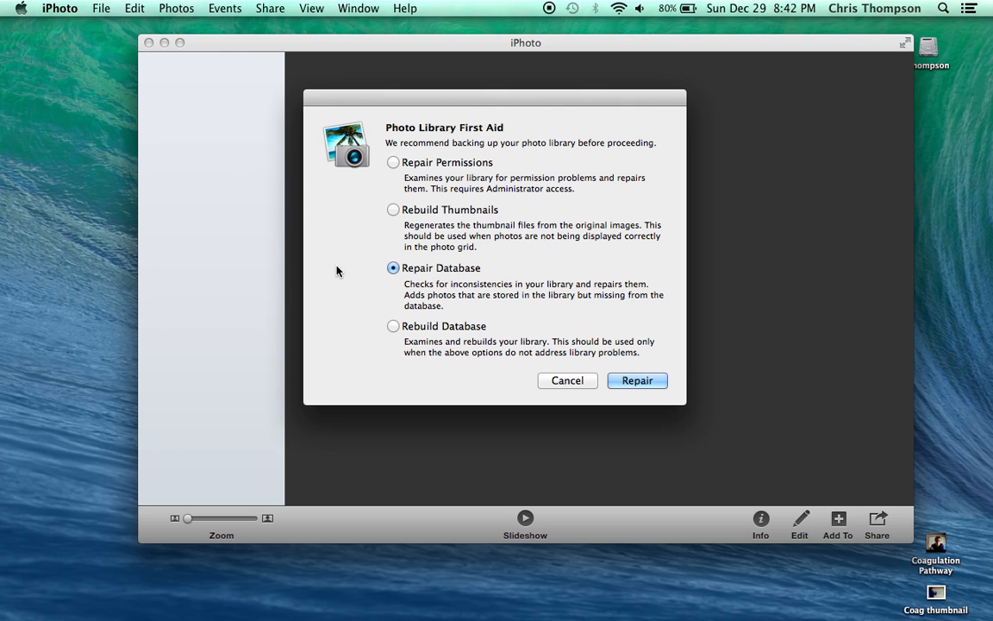